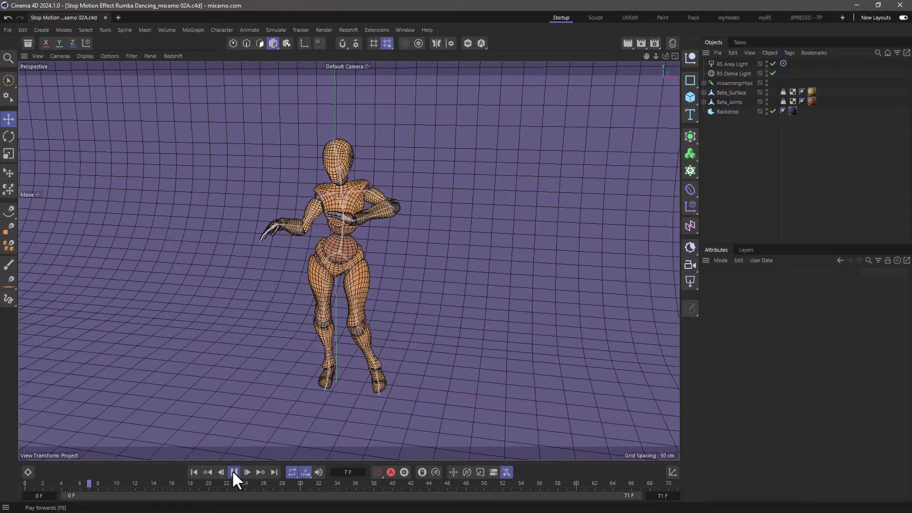
- Preview the rumba dance, then add a Track Modifier tag to mixamorig:Hips
click(247, 471)
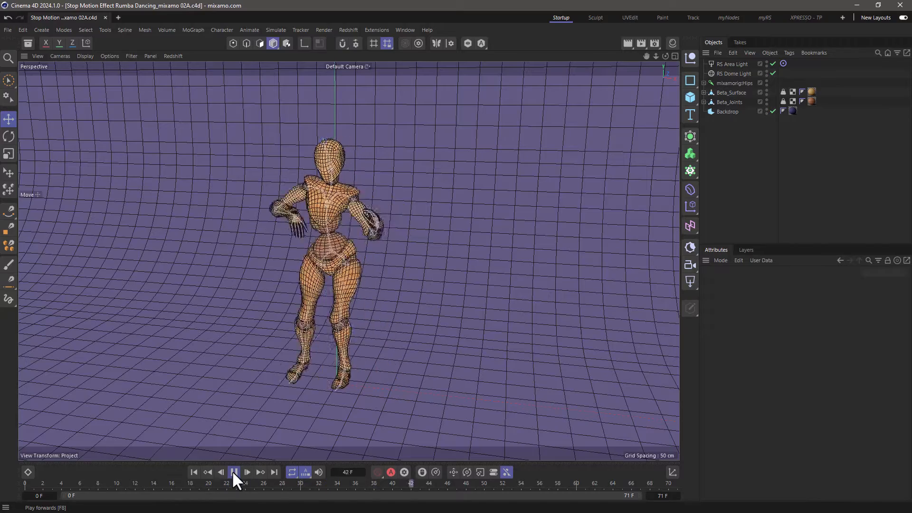
click(233, 471)
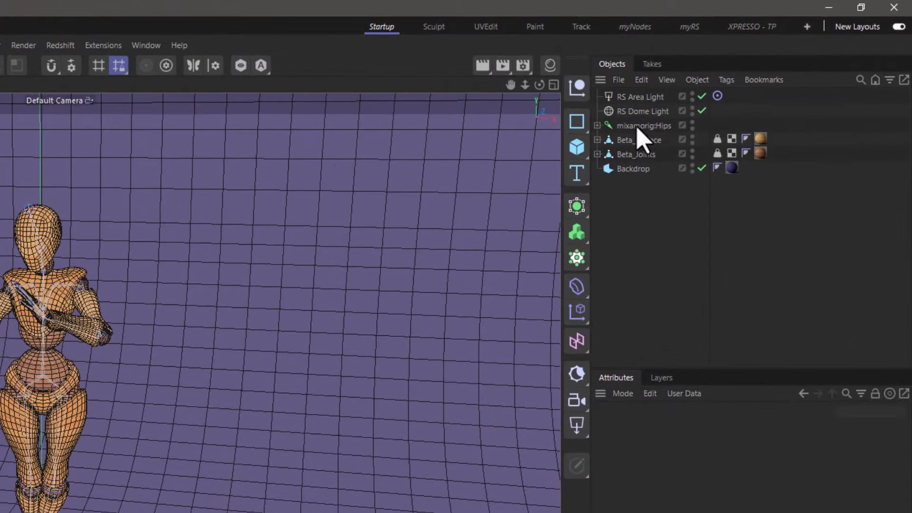
right_click(643, 124)
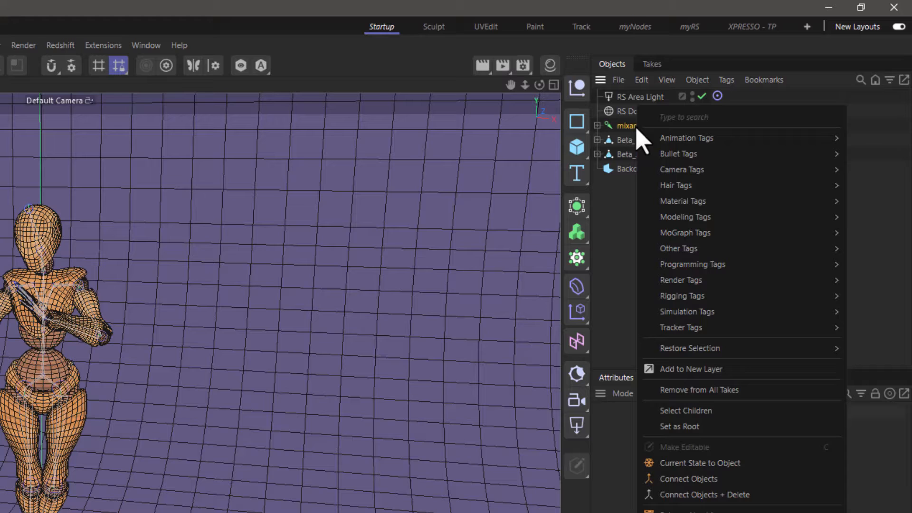
mouse_move(686, 138)
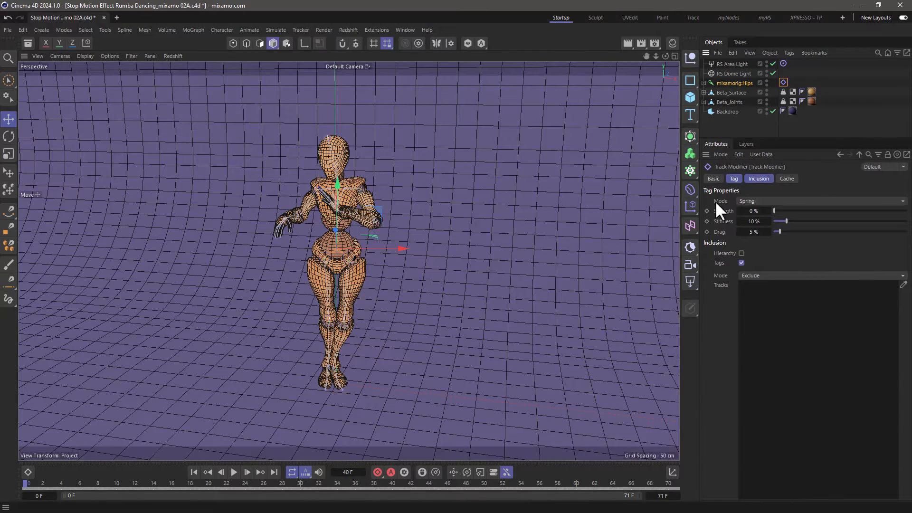
- Switch the hips' Track Modifier Mode from Spring to Posterization
click(814, 200)
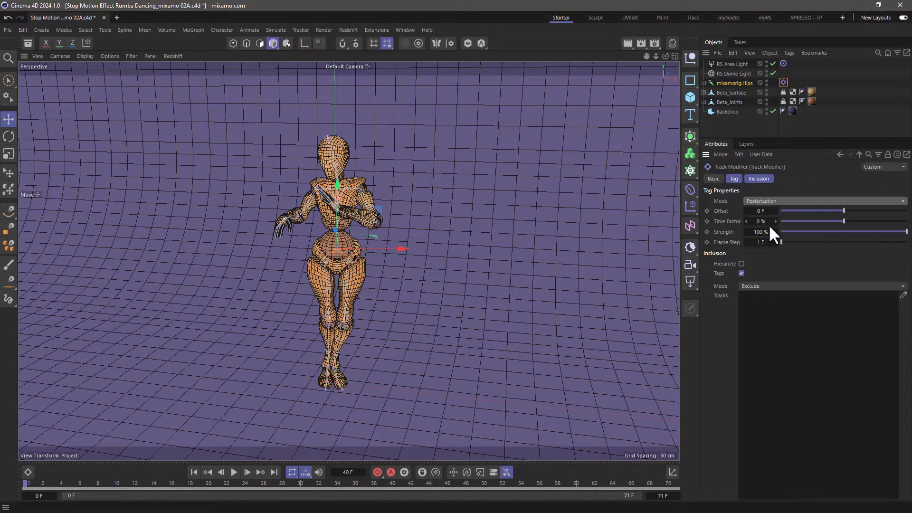
click(233, 472)
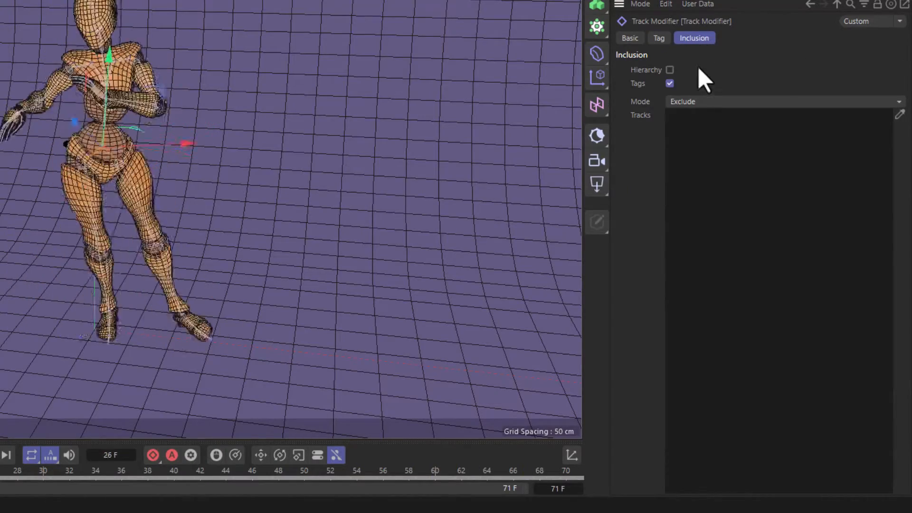
- Enable Hierarchy inclusion on the Track Modifier and preview the stepped motion
click(669, 70)
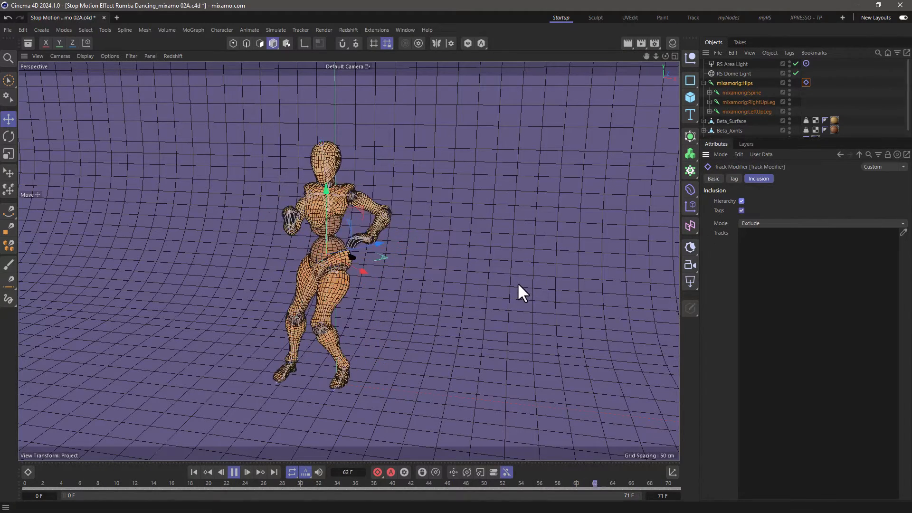
click(233, 472)
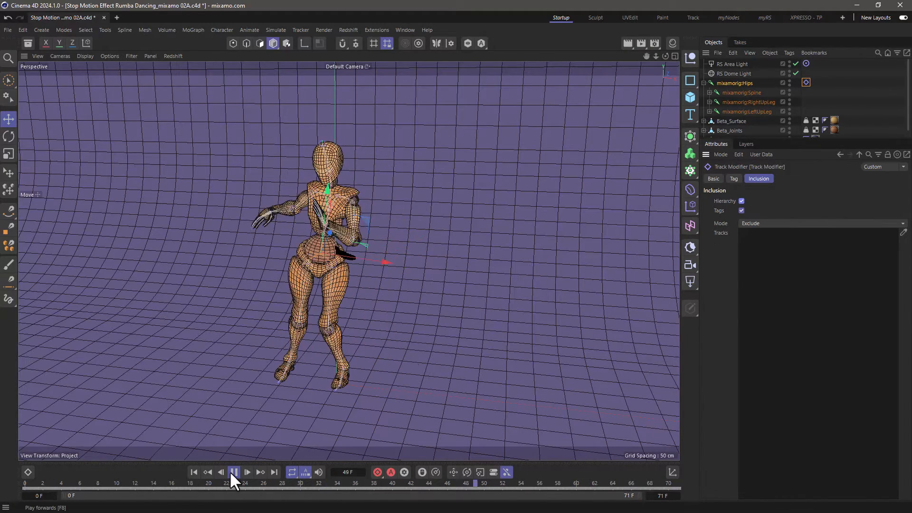
click(234, 471)
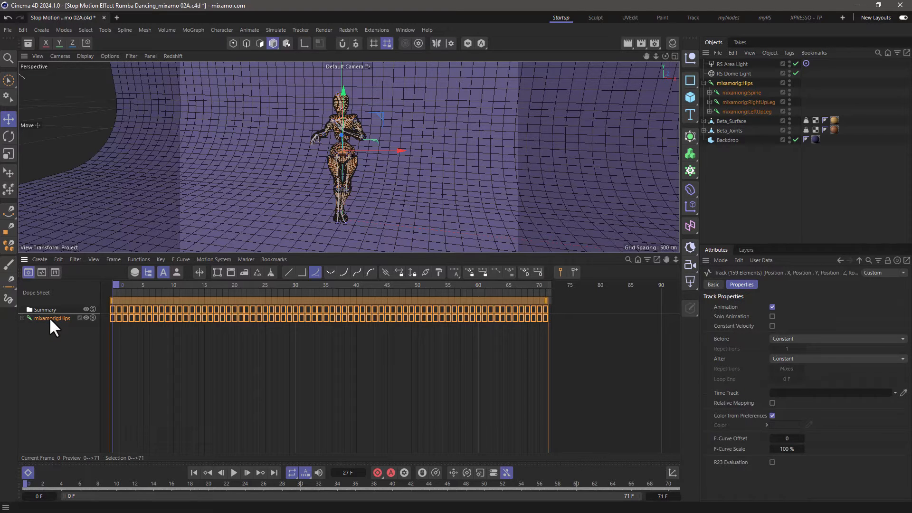
- Open the Functions context menu on the expanded mixamorig:Hips tracks
right_click(51, 318)
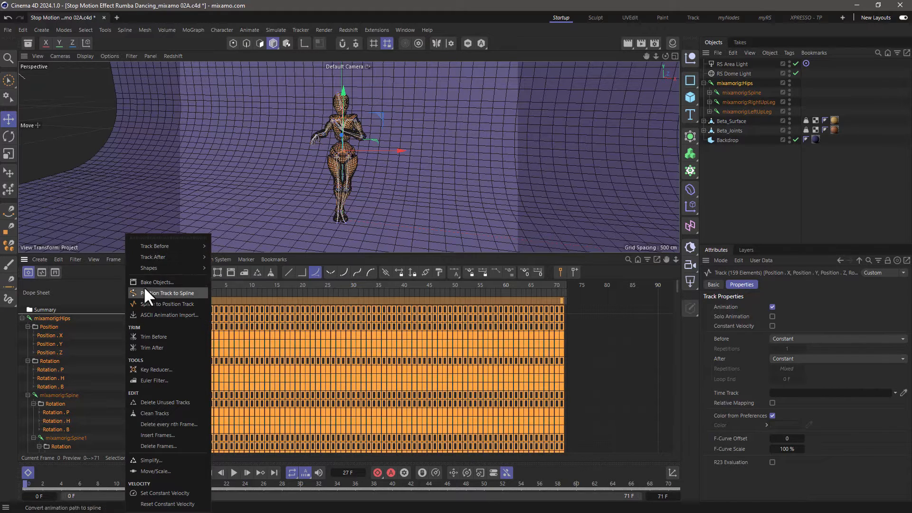
- Bake position and rotation over frames 0–71, excluding animated parameters
click(155, 281)
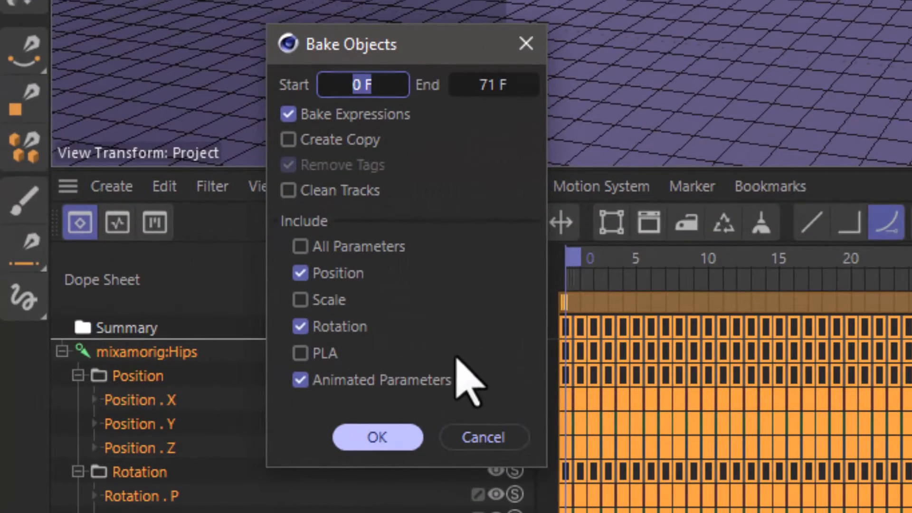
click(300, 380)
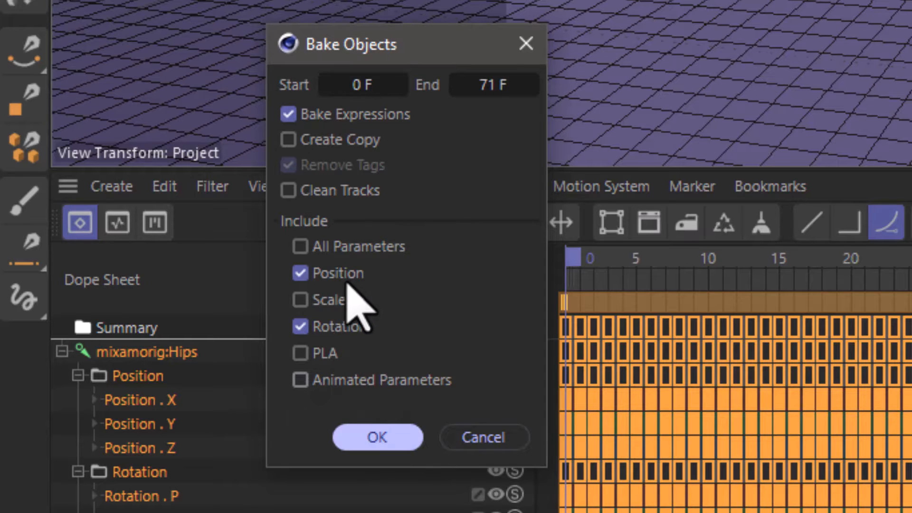
mouse_move(349, 209)
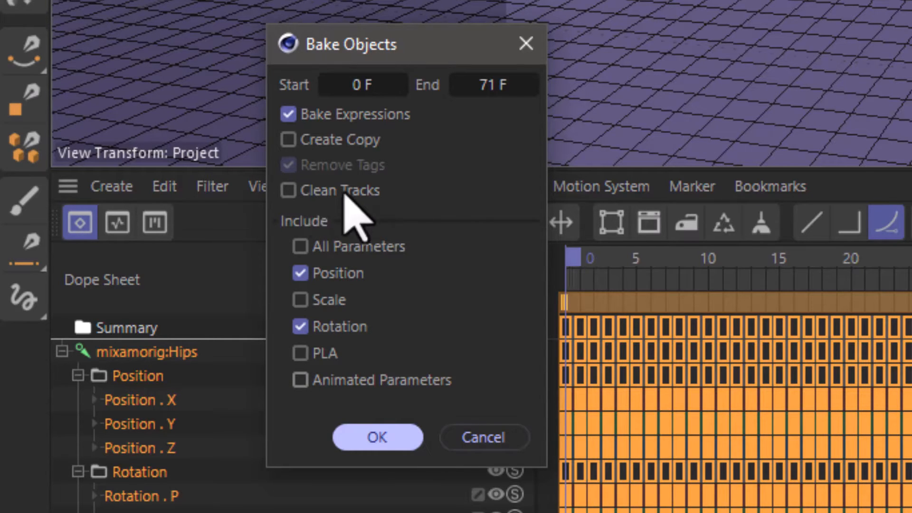
mouse_move(349, 227)
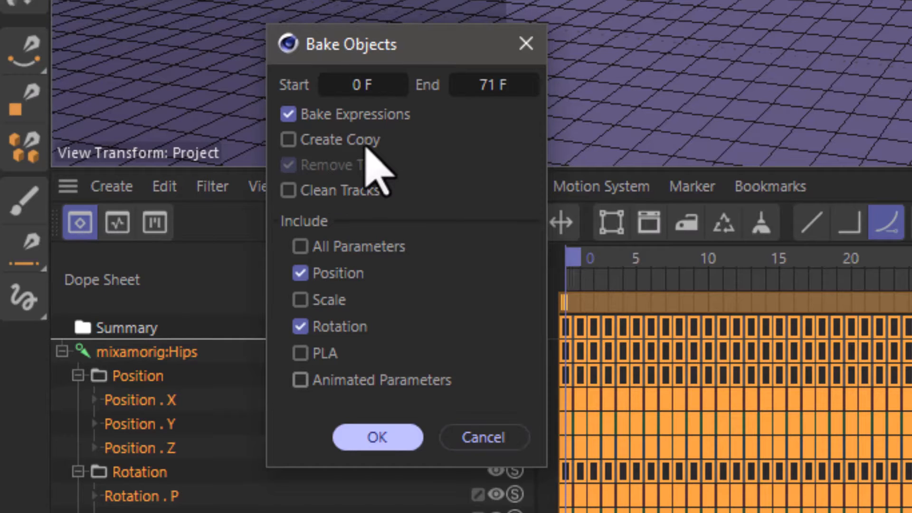
click(376, 436)
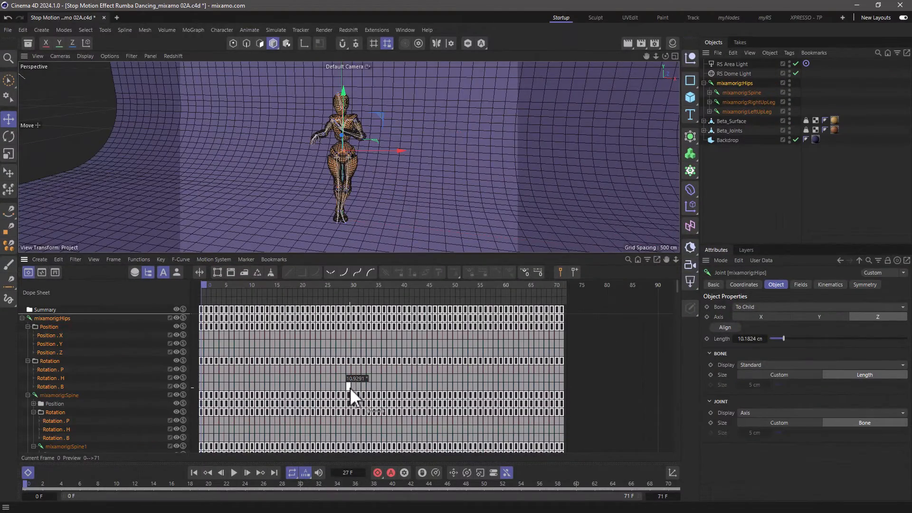
click(28, 471)
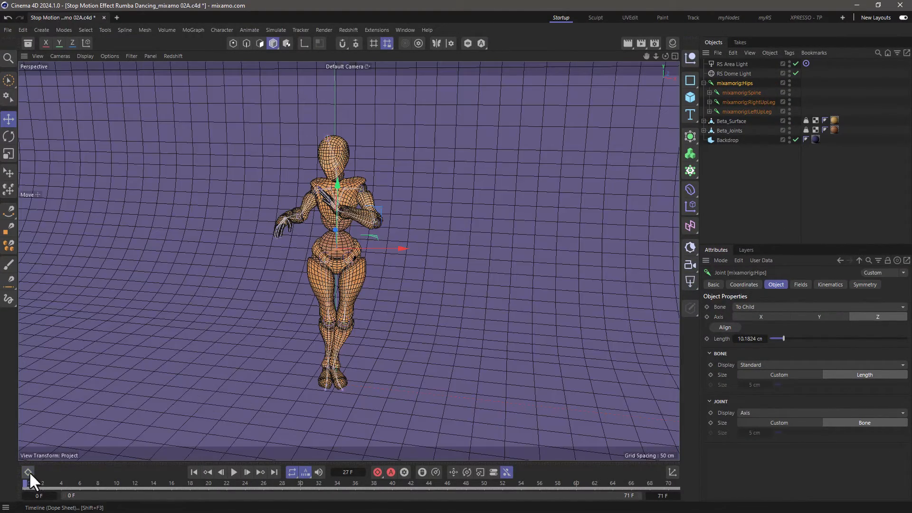
click(233, 472)
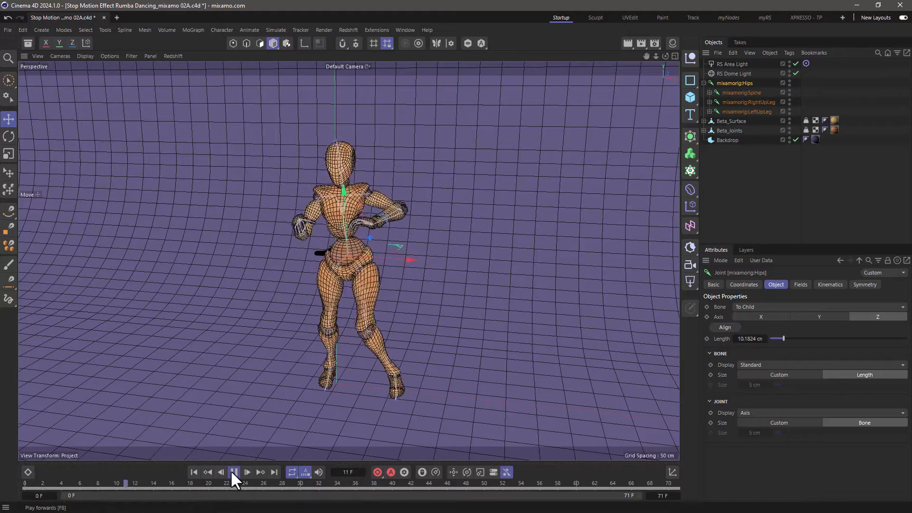
click(233, 472)
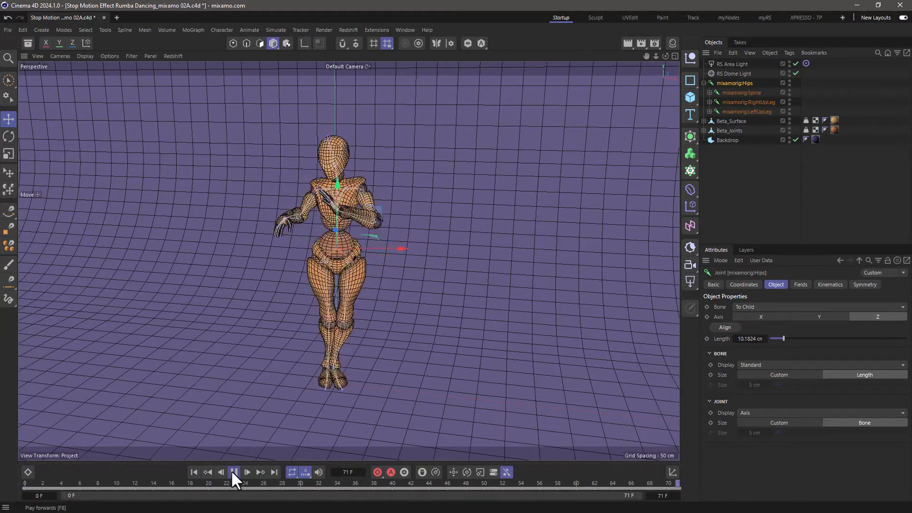
click(234, 472)
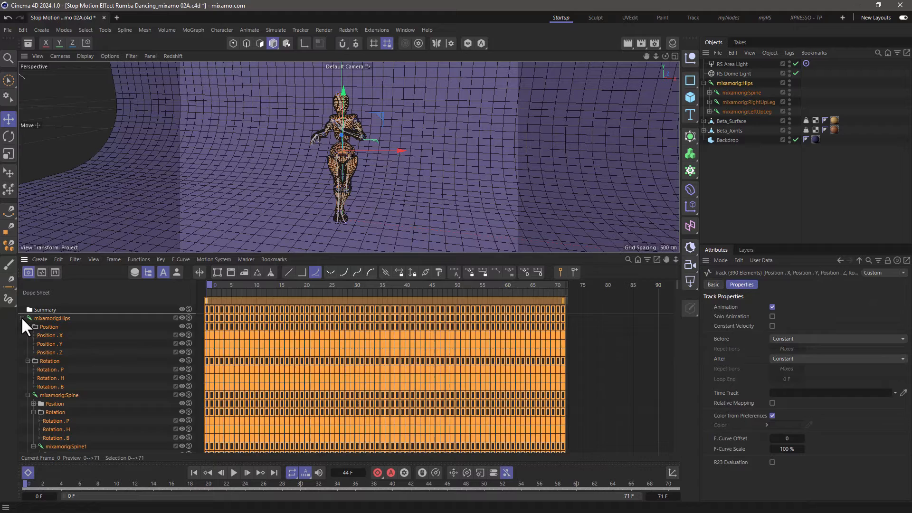
- Collapse the hips track and delete every 2nd keyframe
click(23, 318)
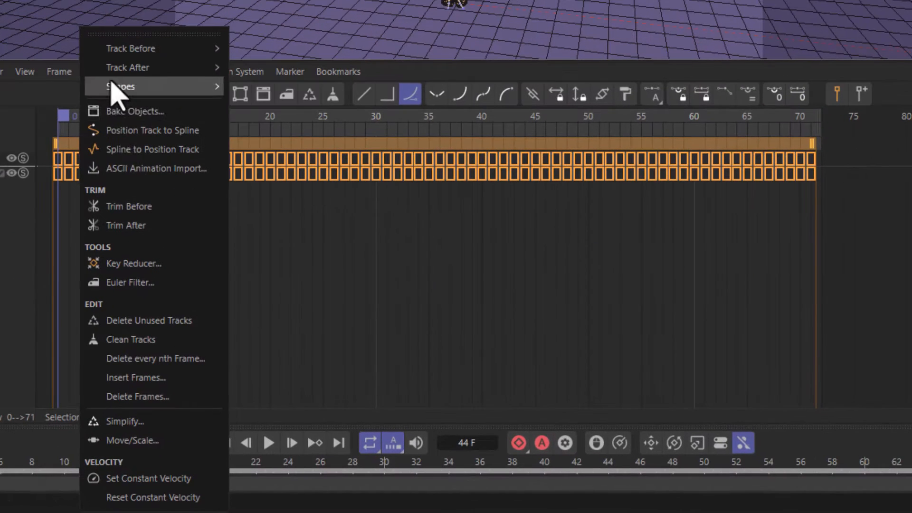
mouse_move(154, 358)
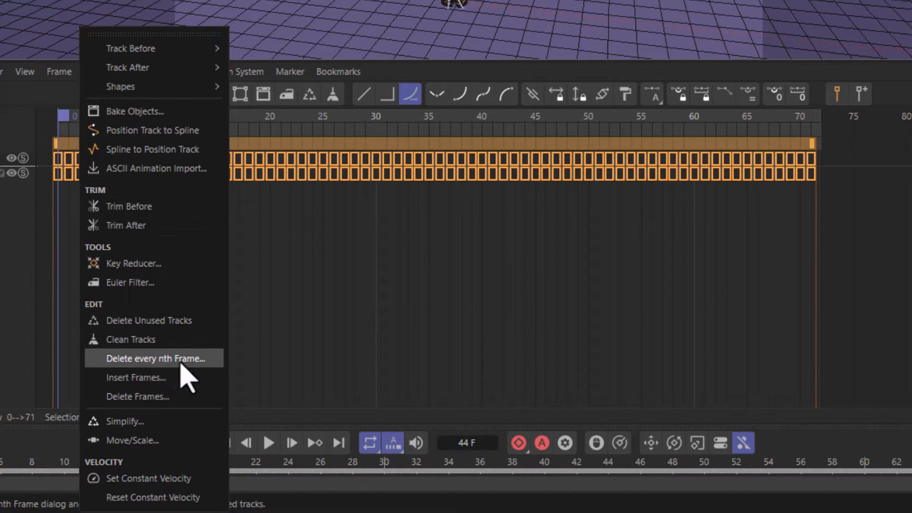
click(154, 358)
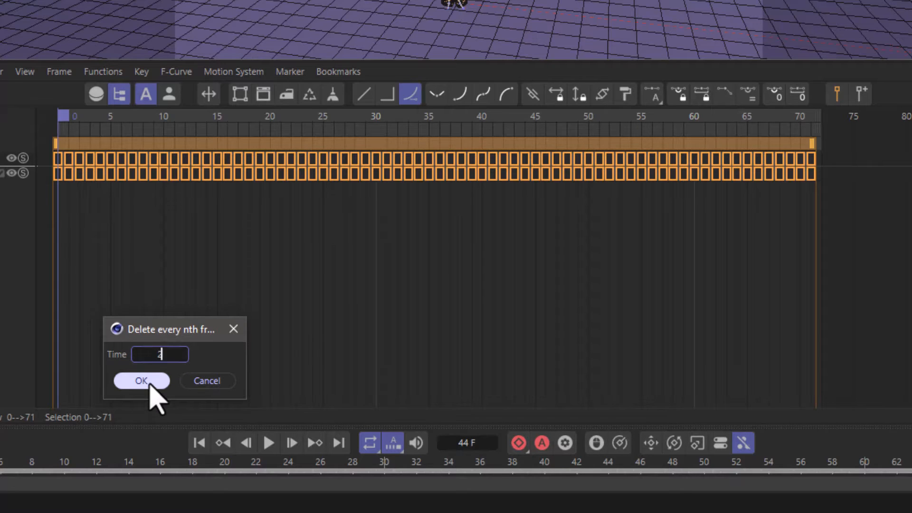
click(141, 380)
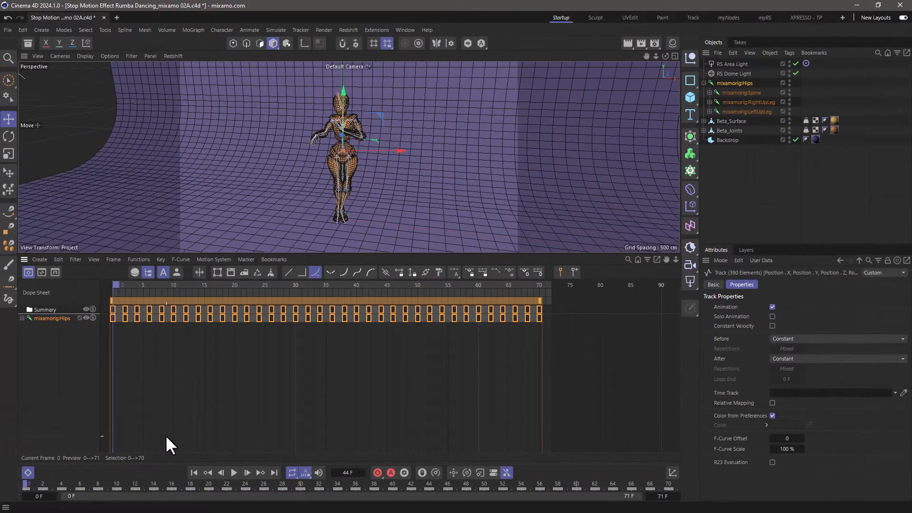
- Delete every 2nd keyframe again and play the stepped dance
click(233, 472)
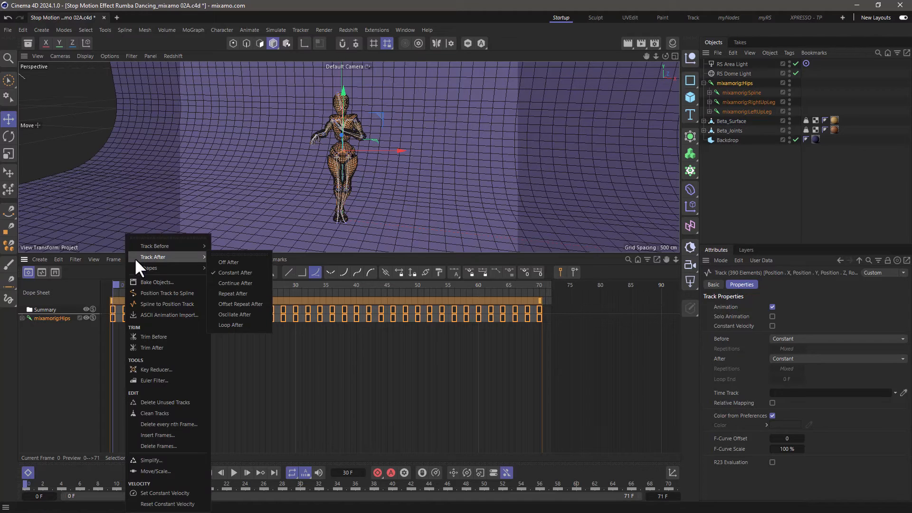
mouse_move(158, 423)
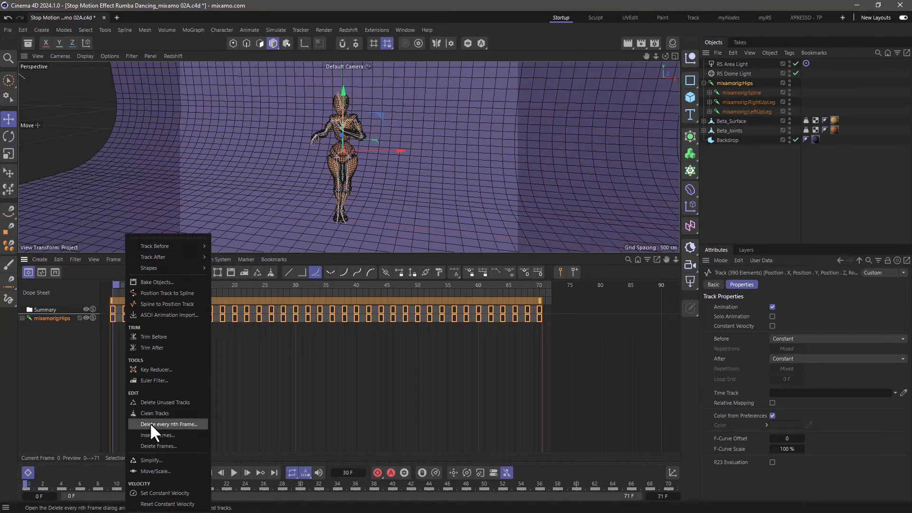
click(167, 423)
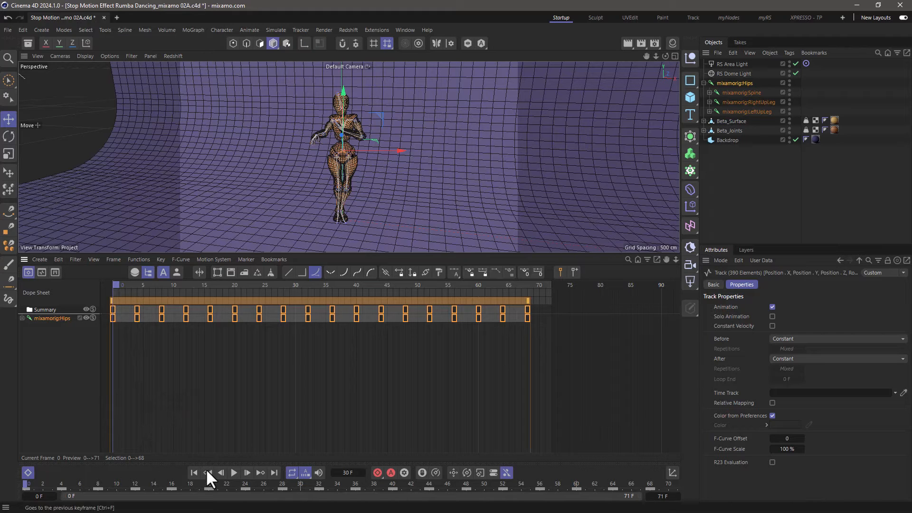
click(233, 472)
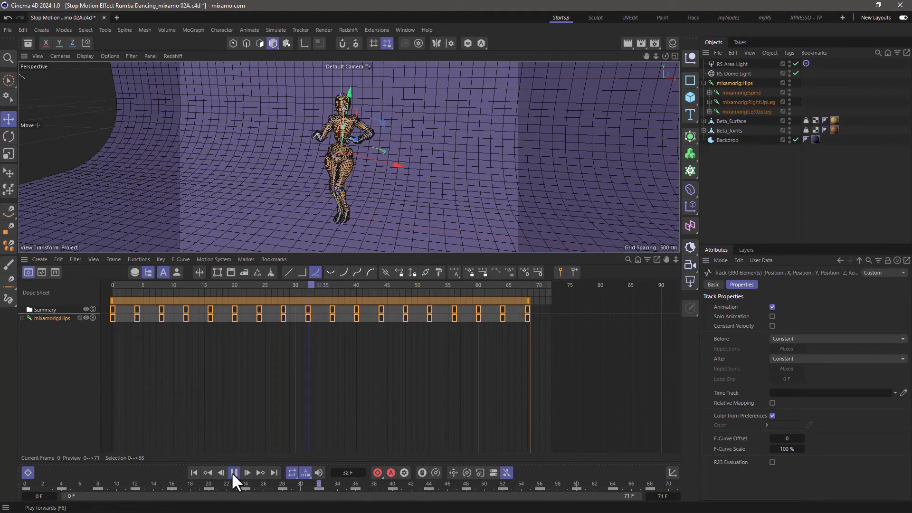